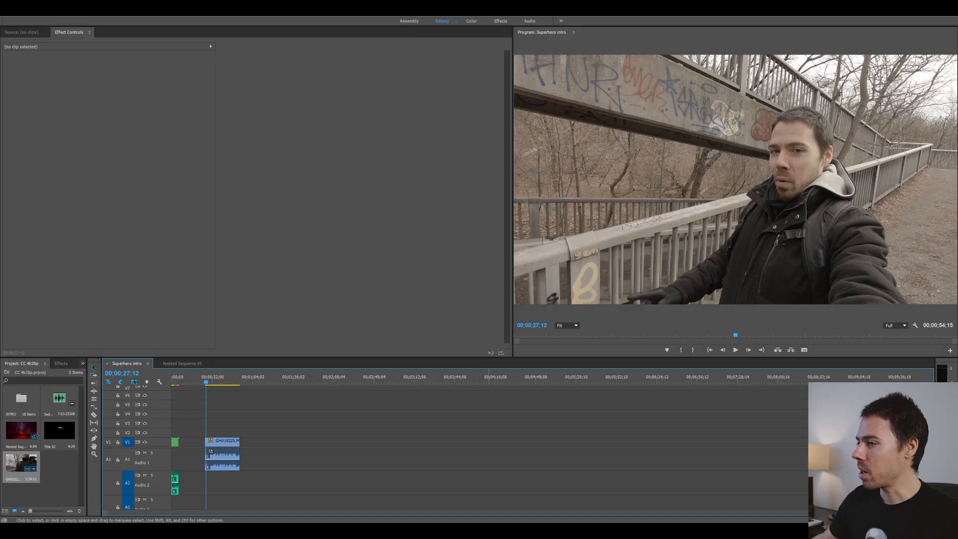
# - Open the bridge clip on the Color page with the LUTs browser on the Panasonic folder
pyautogui.click(223, 455)
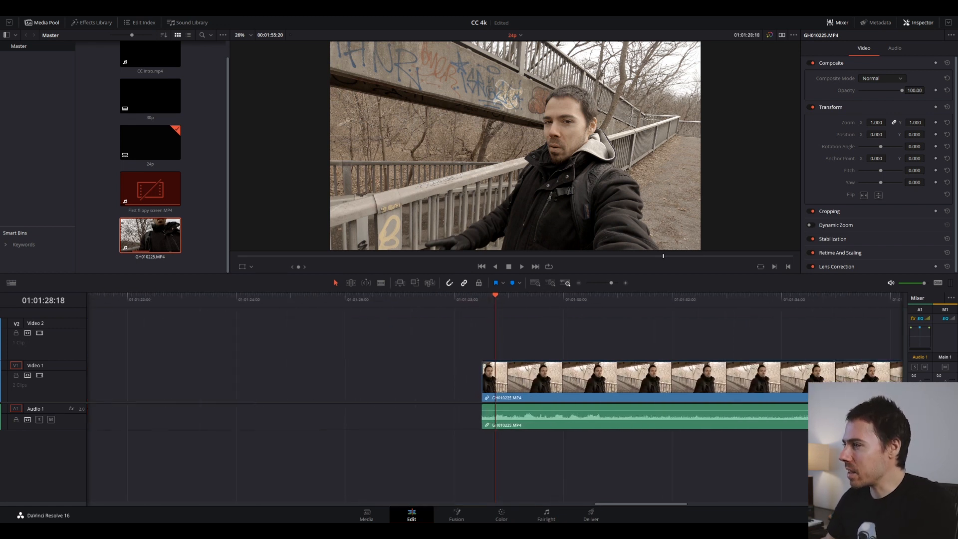
pyautogui.click(522, 296)
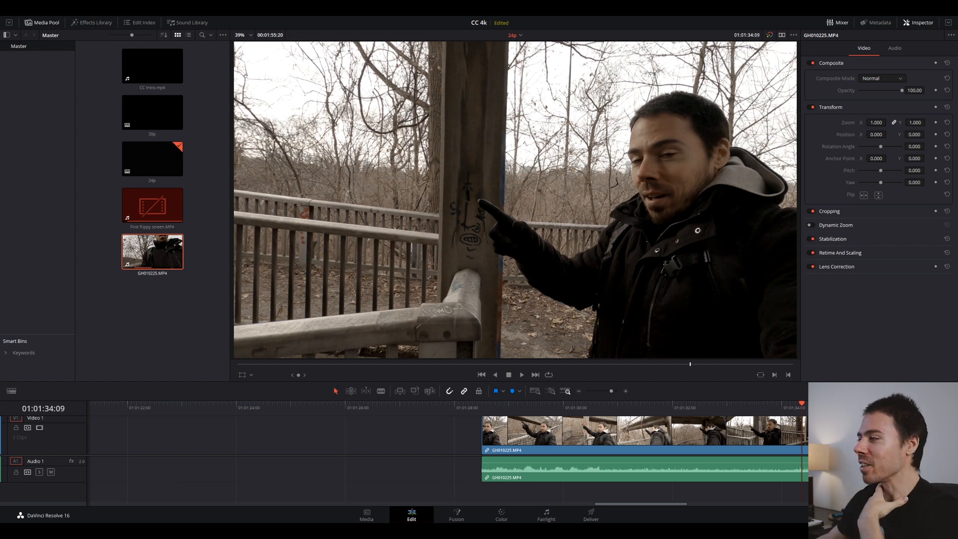
pyautogui.click(500, 513)
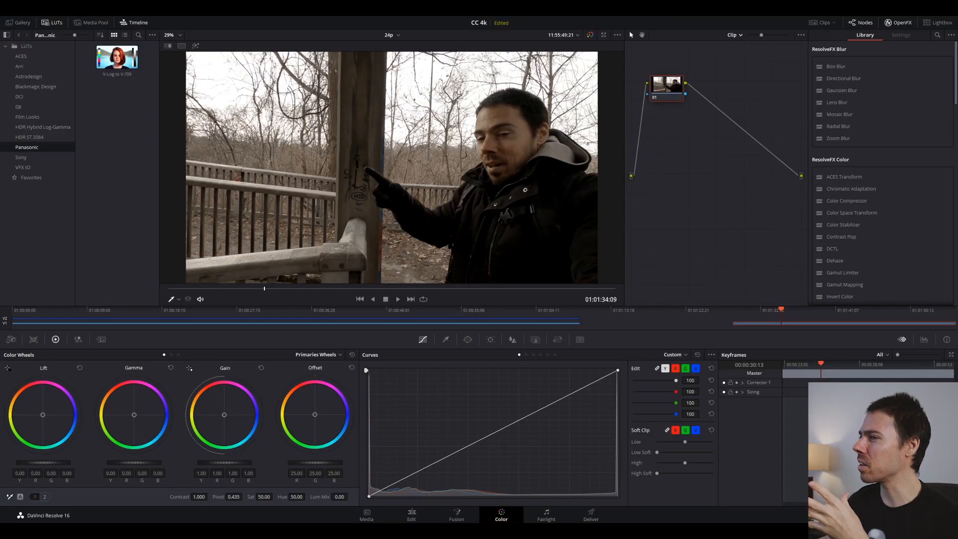
pyautogui.click(731, 35)
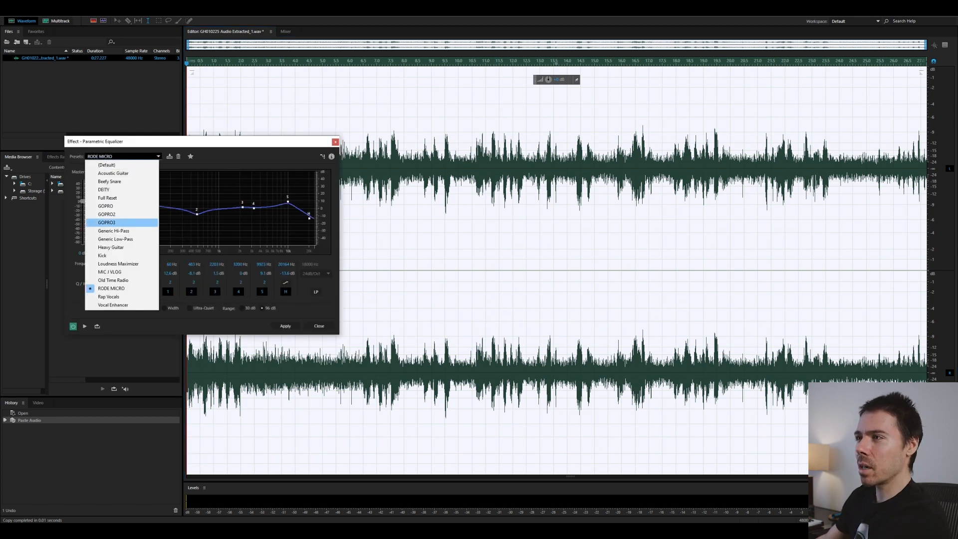
# - Choose the GOPRO3 preset in the Parametric Equalizer for the extracted GoPro audio
pyautogui.click(107, 221)
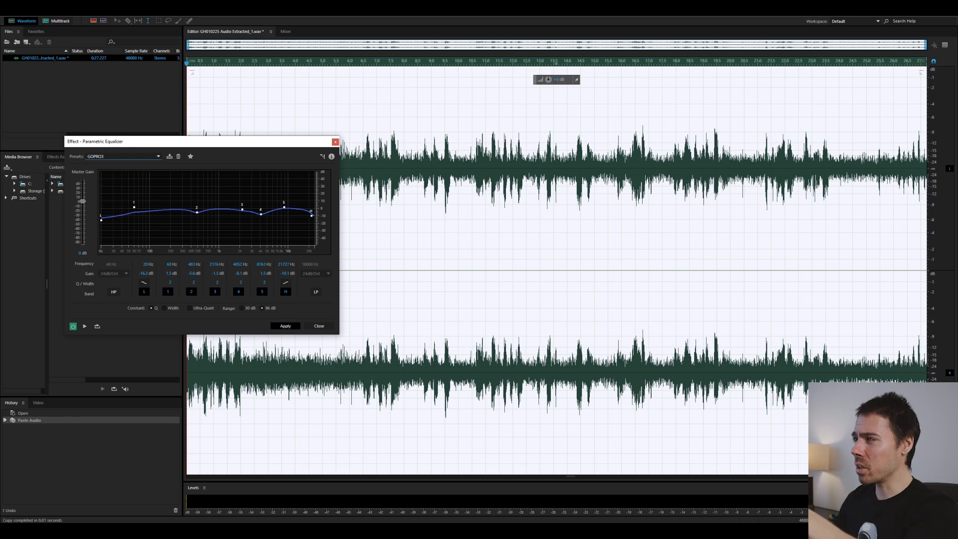
# - Run the EQ, DeEsser, click remover, compressor, noise reduction and Normalize chain, ending on Hard Limiter
pyautogui.click(284, 325)
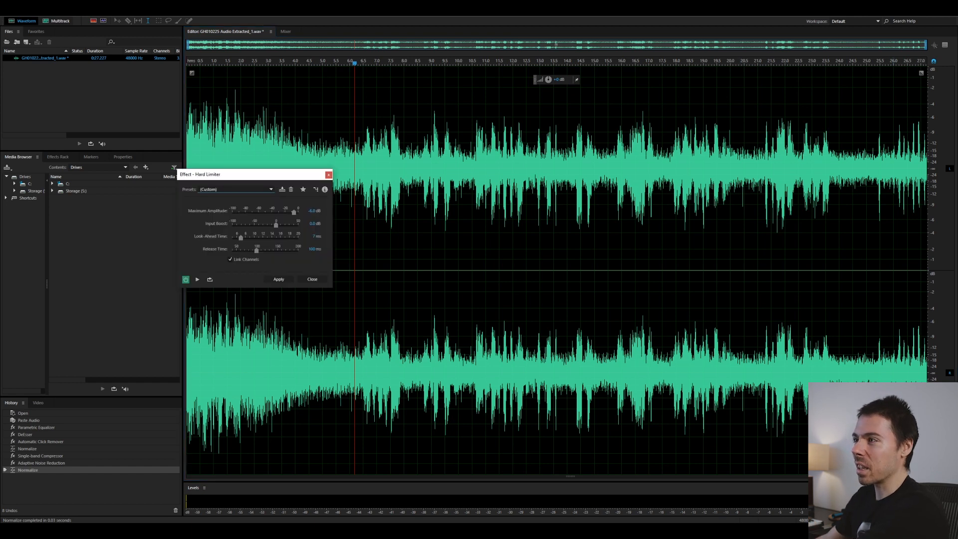
pyautogui.moveTo(292, 211); pyautogui.dragTo(299, 210)
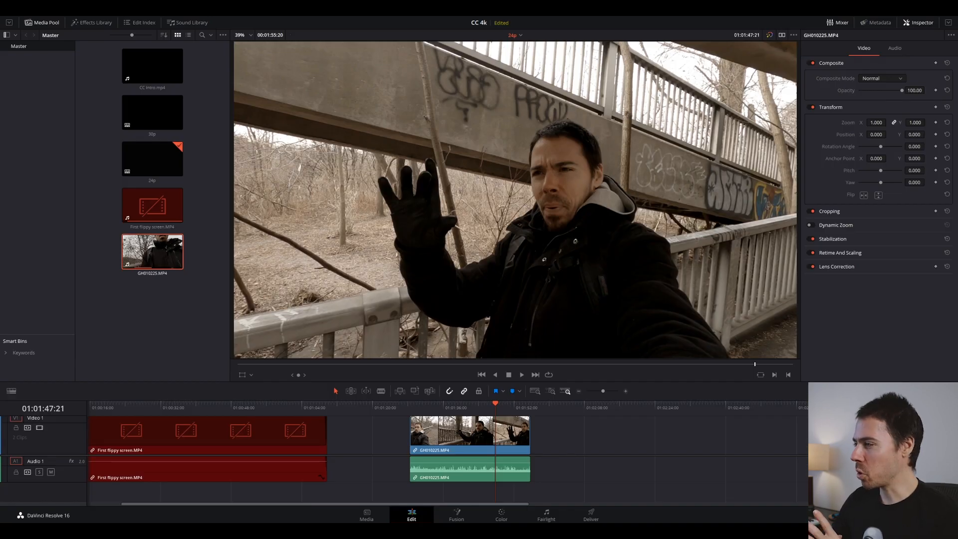
# - Enable Compressor and Limiter in Audio 1's dynamics on the Fairlight page
pyautogui.click(545, 515)
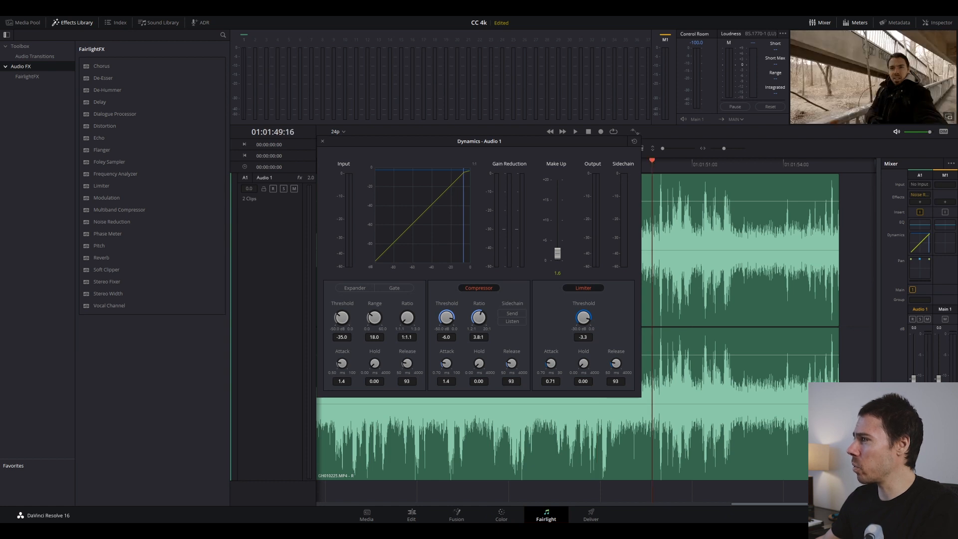
pyautogui.click(573, 132)
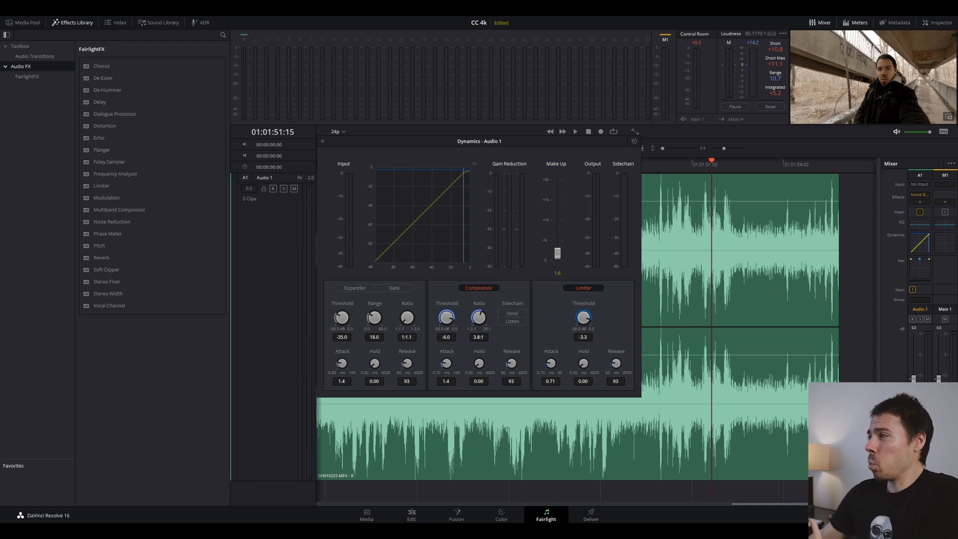
pyautogui.moveTo(599, 132)
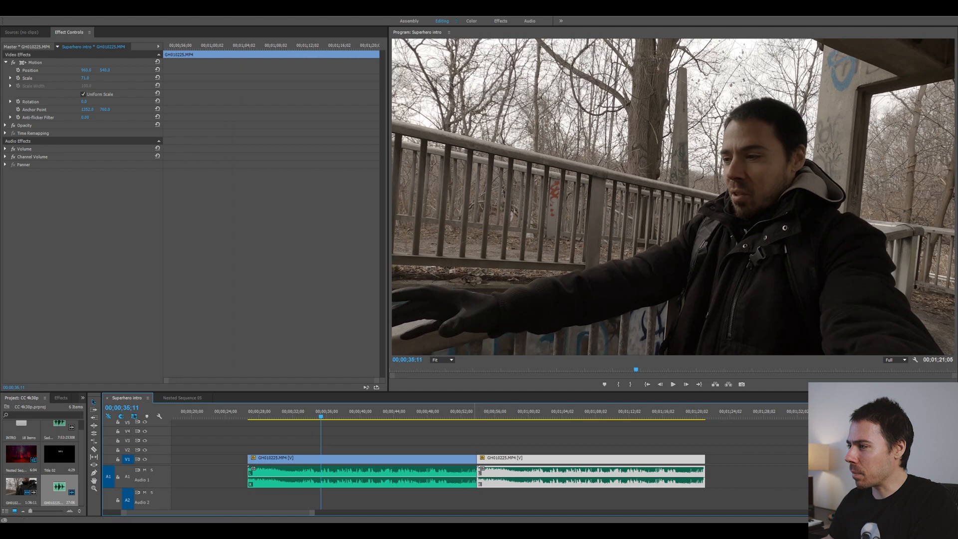
pyautogui.click(475, 415)
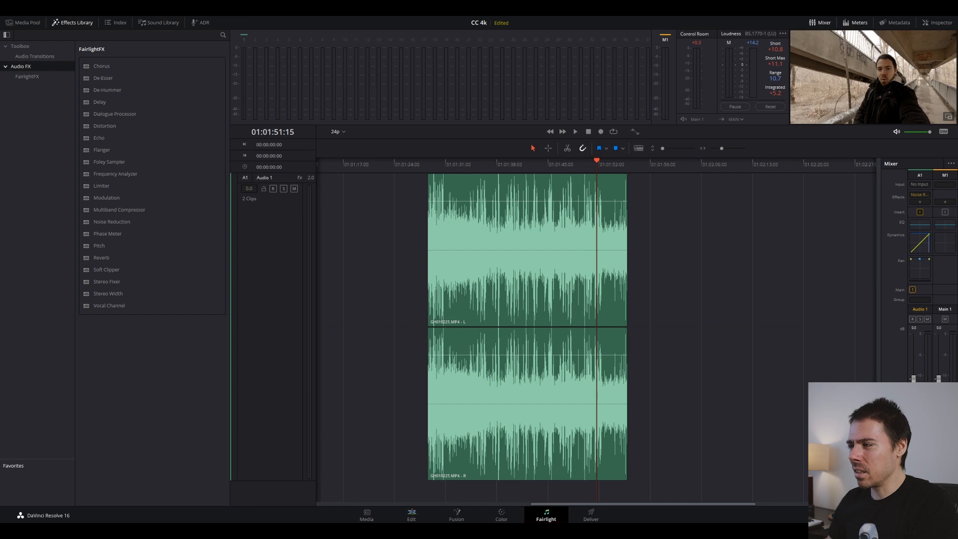
pyautogui.click(411, 515)
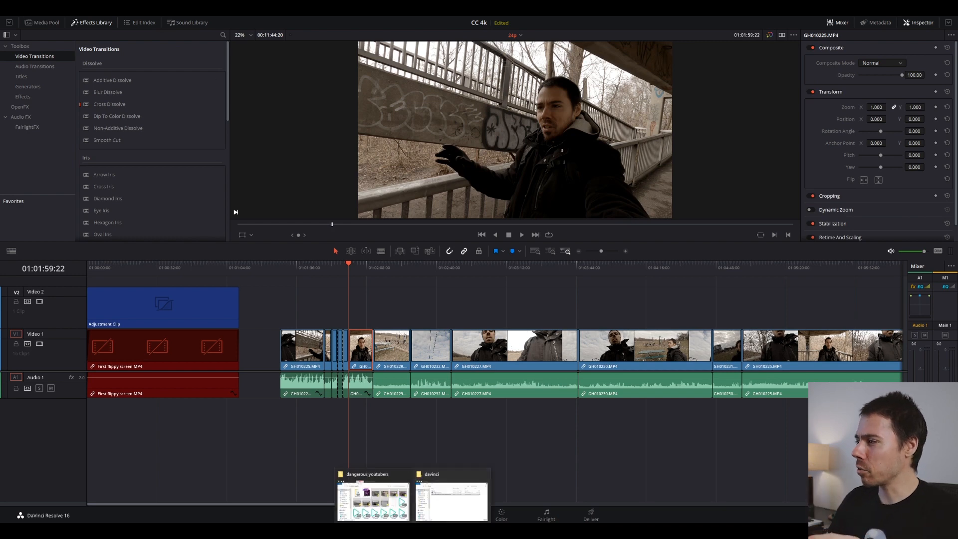
pyautogui.click(372, 500)
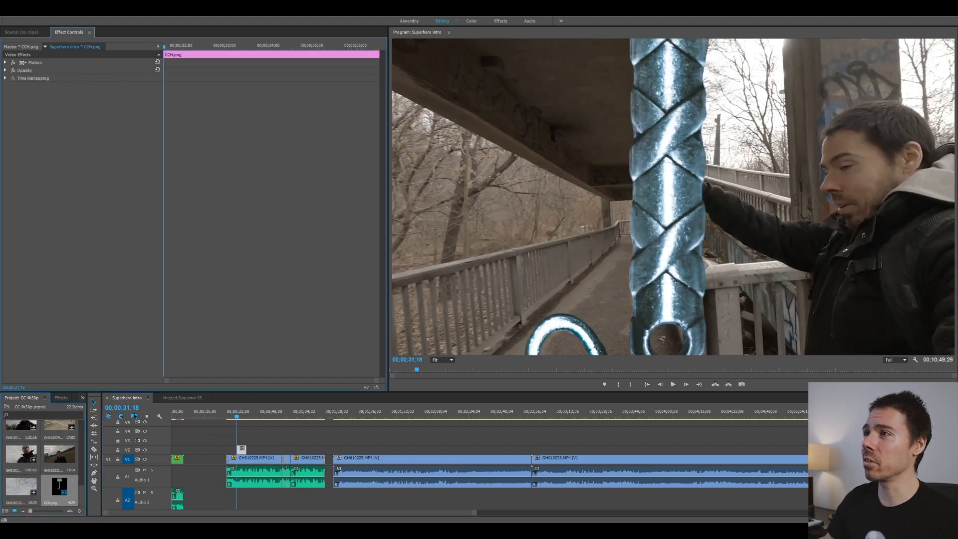
# - Scale the hammer PNG to 17 and keyframe its Position to slide into frame
pyautogui.click(6, 61)
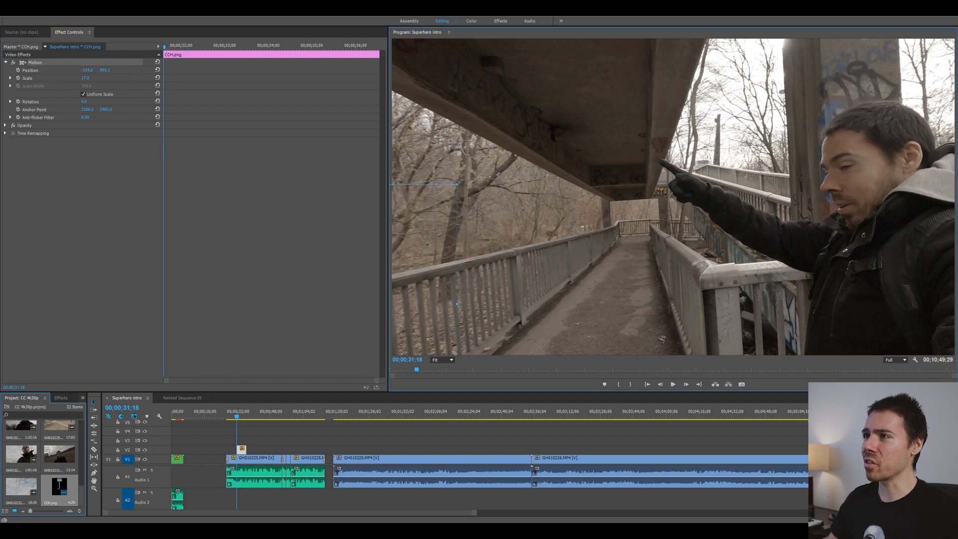
pyautogui.click(671, 383)
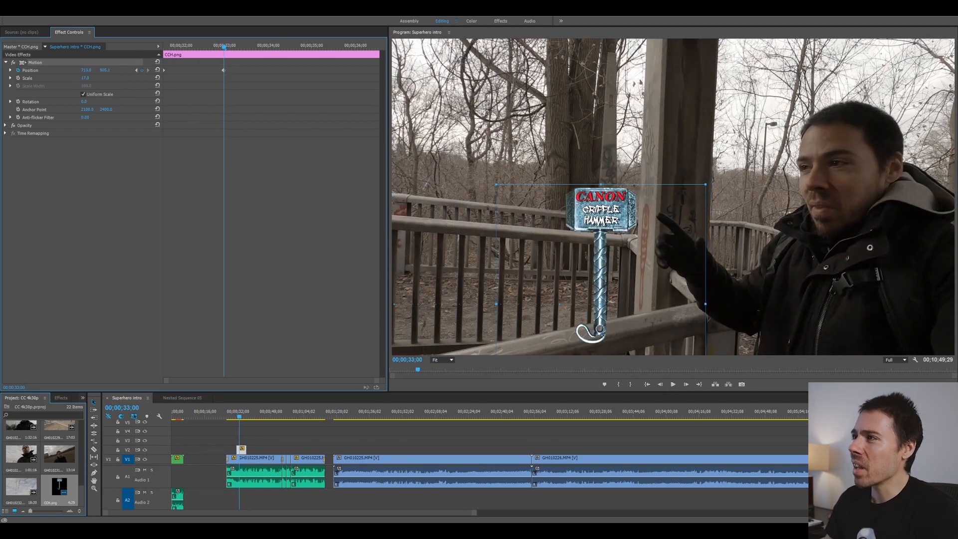
pyautogui.rightClick(223, 69)
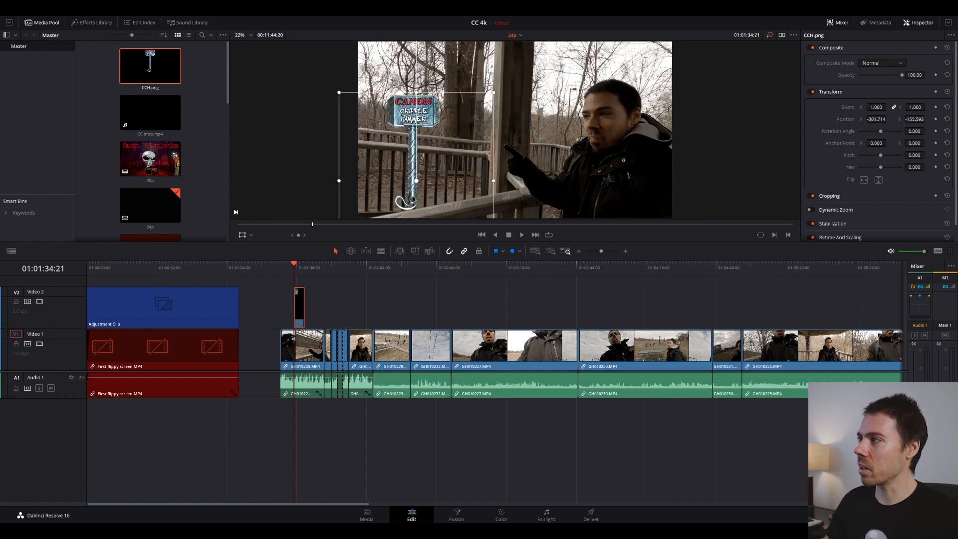
# - Move CCH.png off the left edge in the viewer and keyframe that starting position
pyautogui.moveTo(415, 138); pyautogui.dragTo(430, 129)
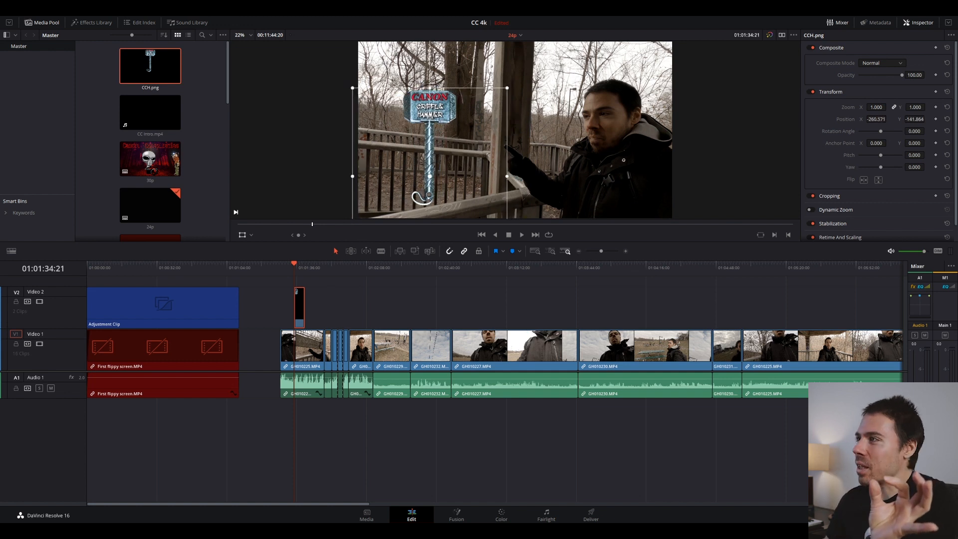
pyautogui.moveTo(428, 140); pyautogui.dragTo(622, 149)
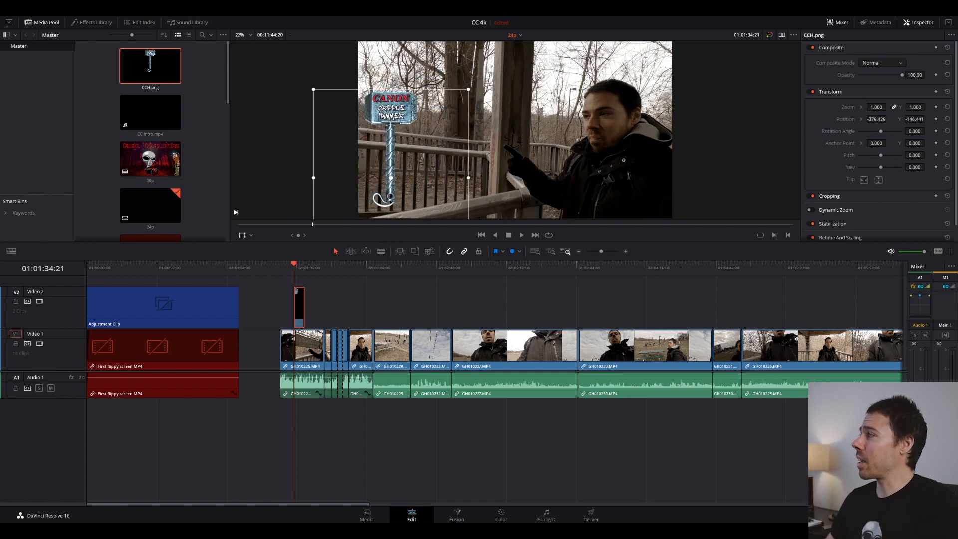
pyautogui.moveTo(390, 129); pyautogui.dragTo(232, 128)
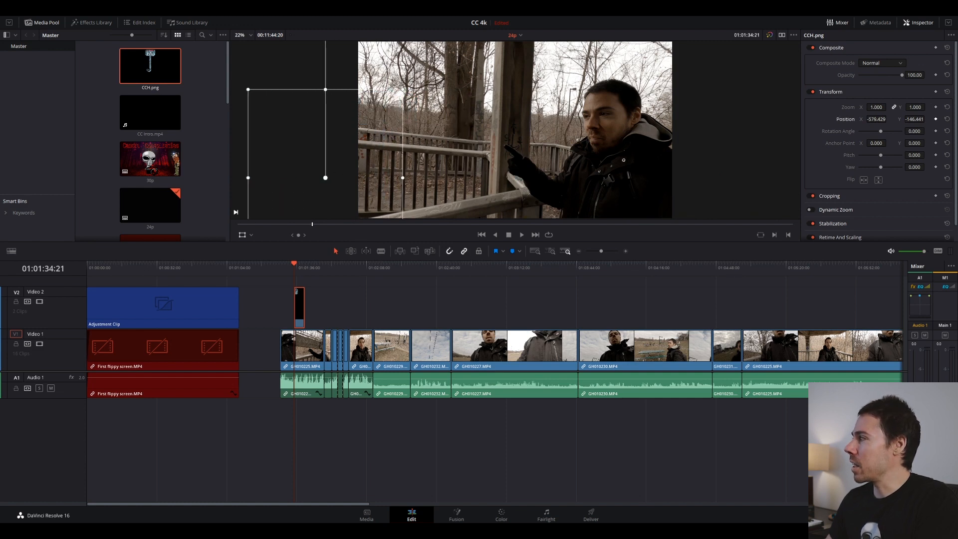
pyautogui.click(520, 235)
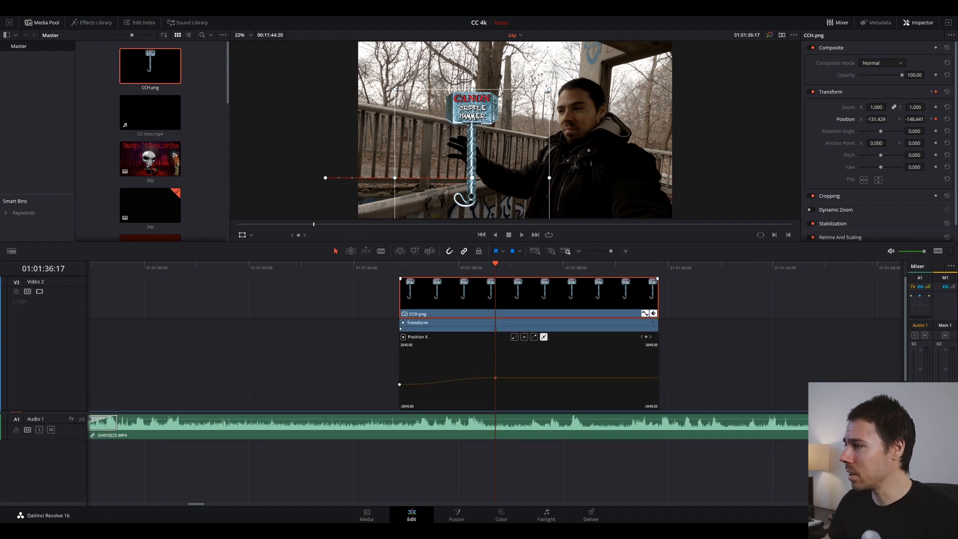
# - Set Ease In on the final Position X keyframe and play back the hammer slide-in
pyautogui.rightClick(495, 377)
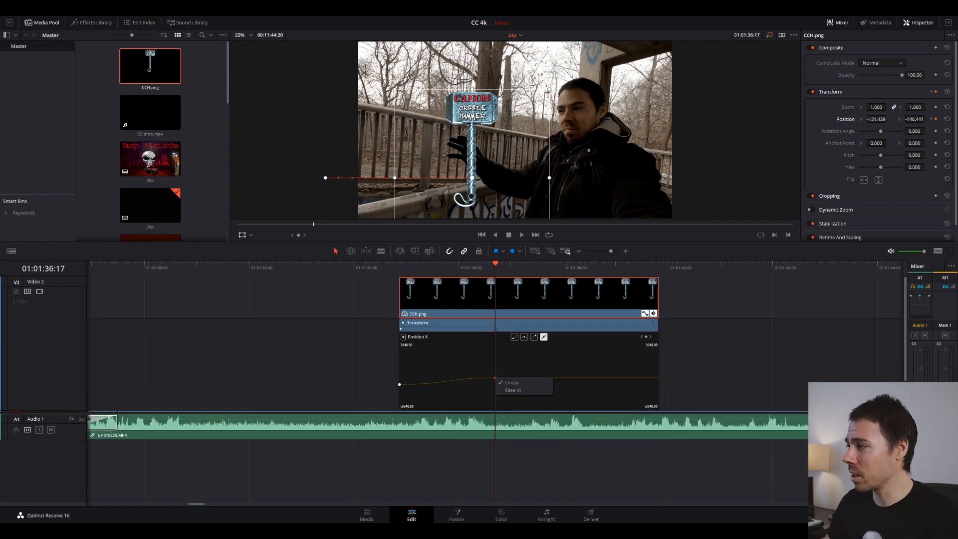
pyautogui.click(513, 390)
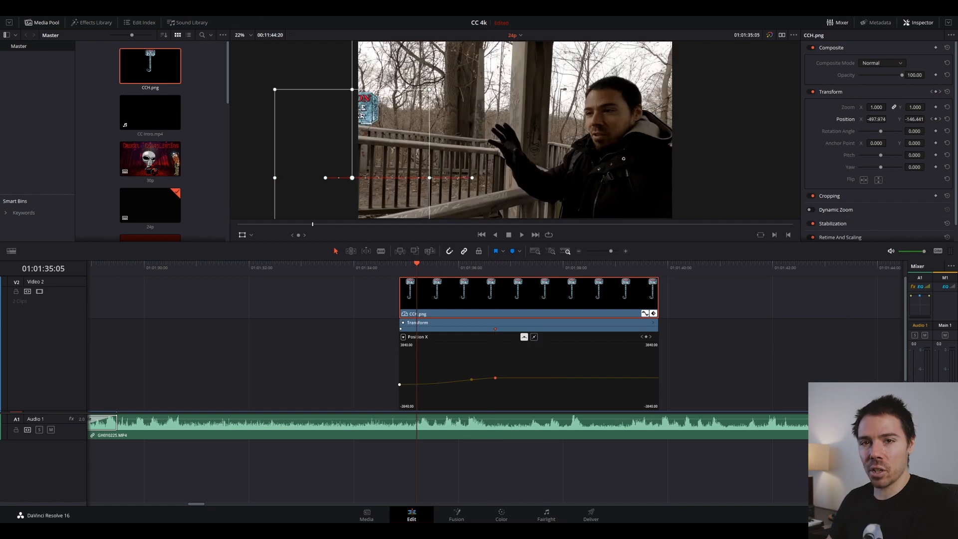
pyautogui.click(520, 234)
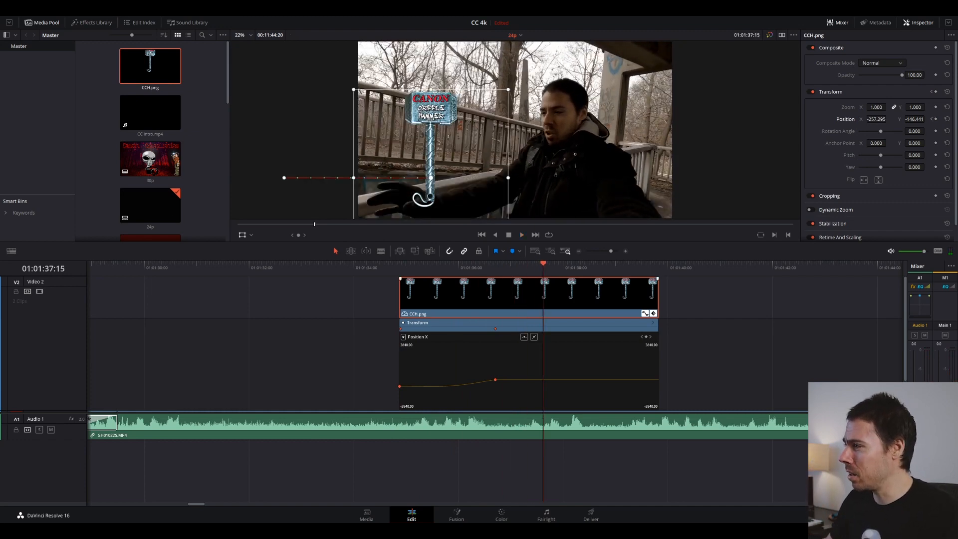
pyautogui.click(500, 515)
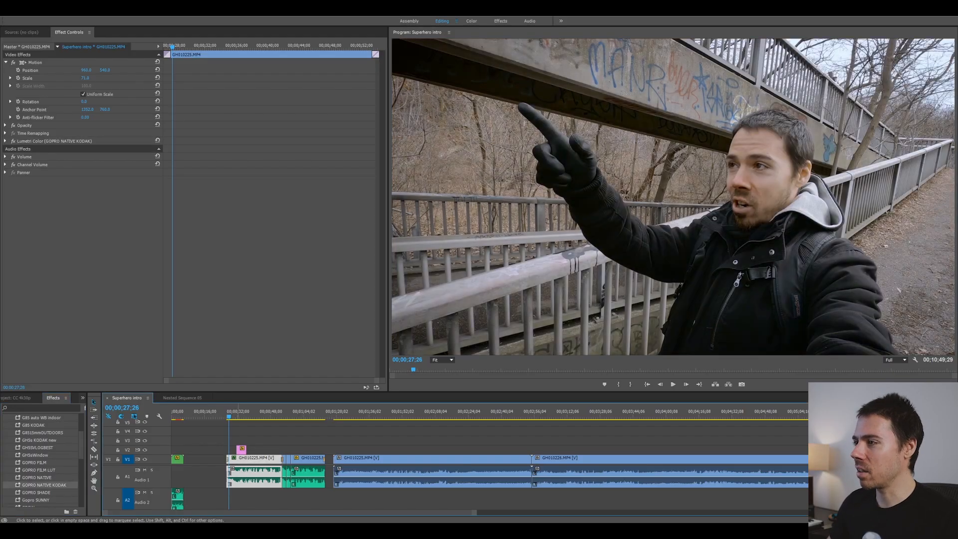
# - Adjust the Lumetri Color white balance Temperature slider on the bridge clip
pyautogui.click(6, 141)
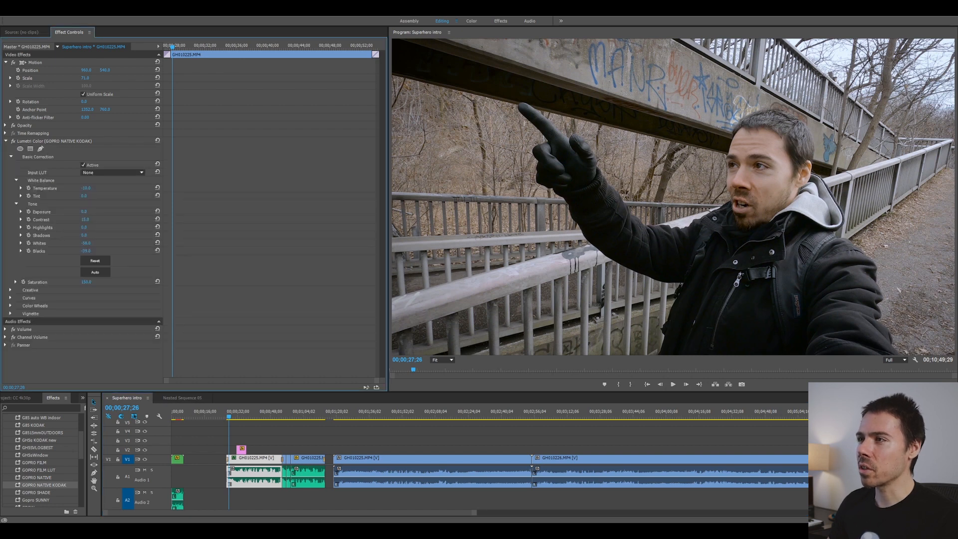
pyautogui.click(44, 188)
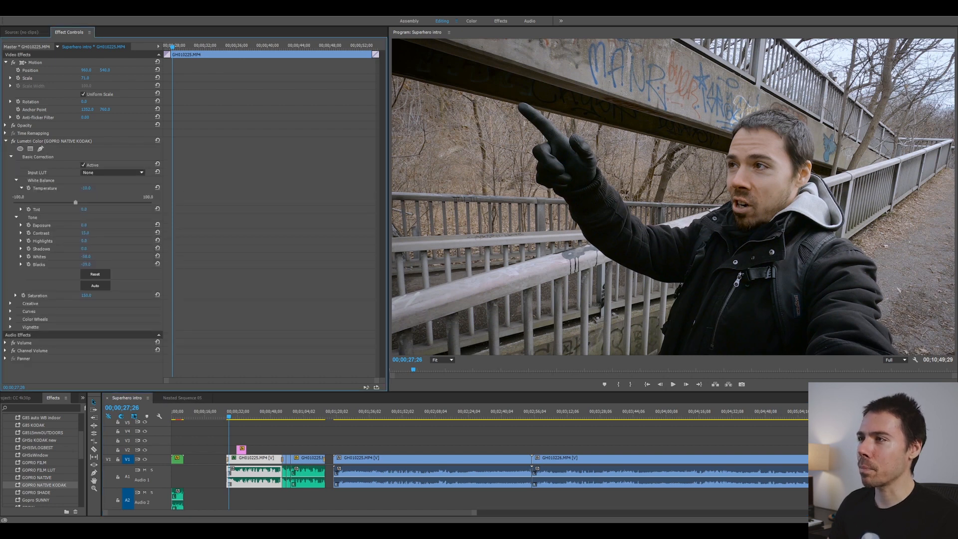
pyautogui.moveTo(76, 201); pyautogui.dragTo(47, 201)
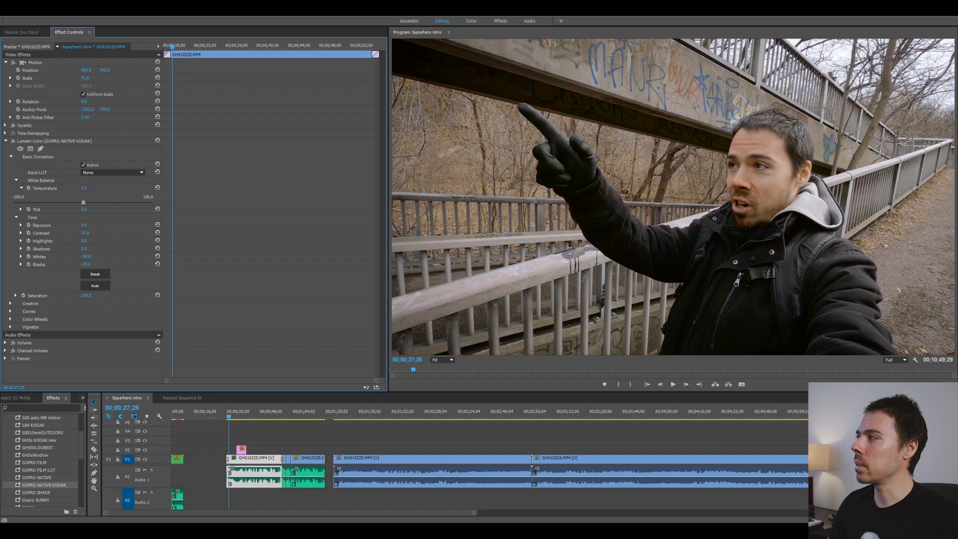
pyautogui.moveTo(82, 202); pyautogui.dragTo(78, 203)
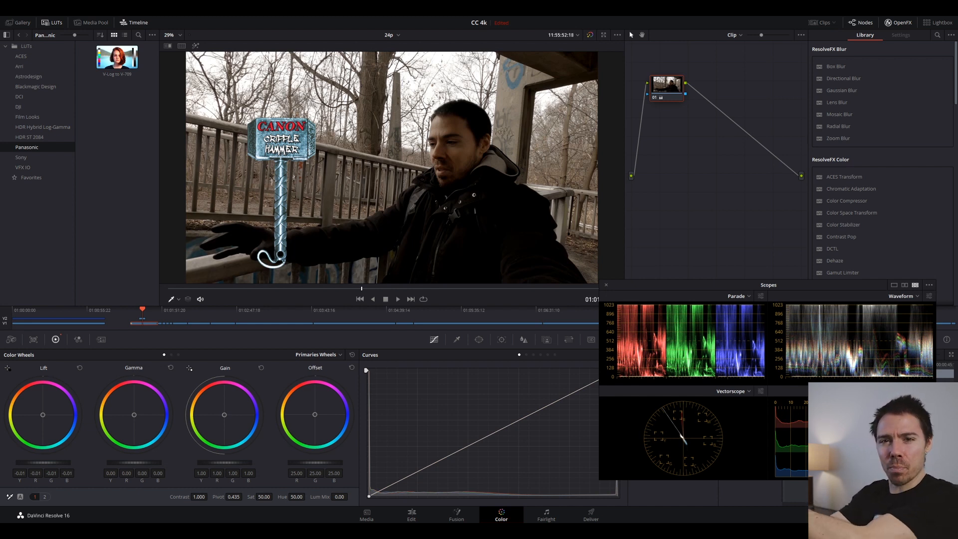
# - Show the Panasonic LUT folder in the Color page's LUTs panel
pyautogui.click(388, 515)
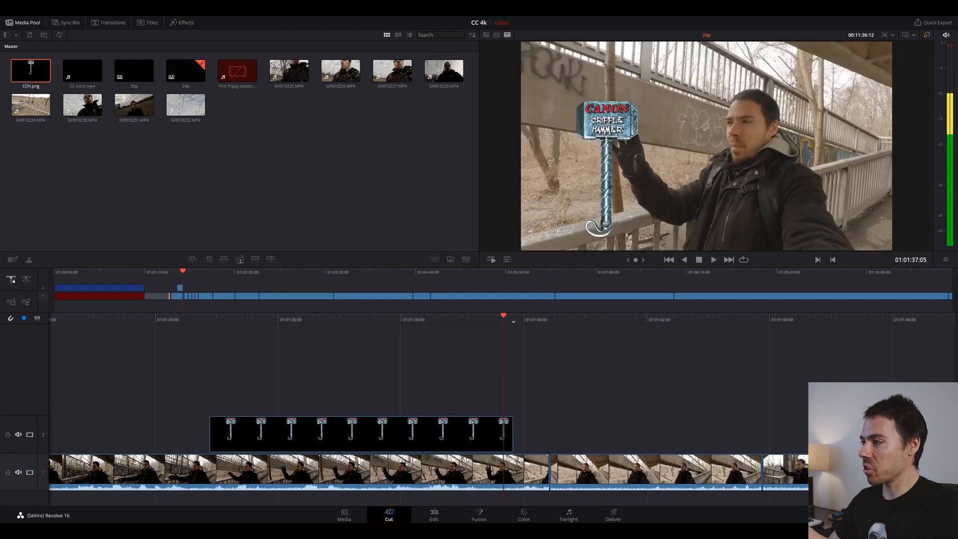
# - Preview the hammer overlay on the Cut page, then stop playback
pyautogui.click(712, 259)
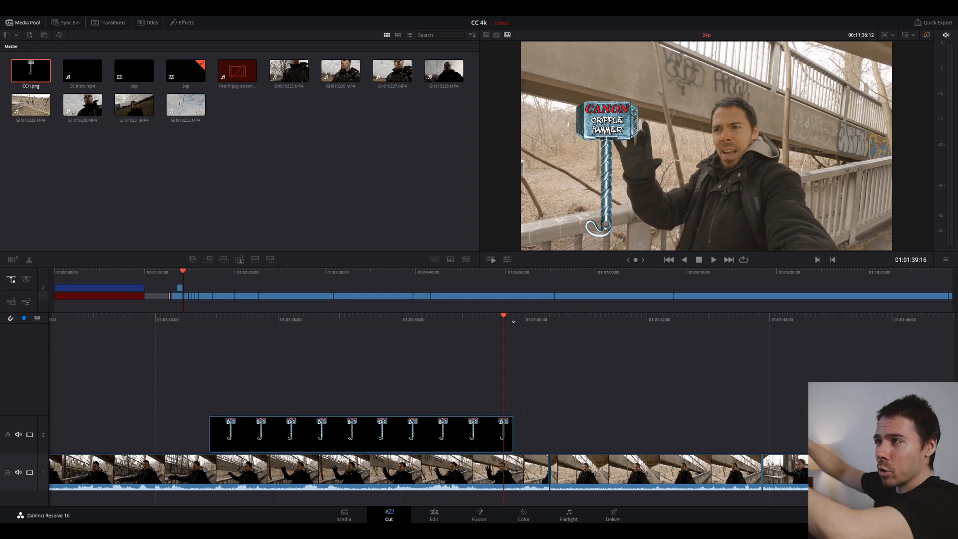
pyautogui.click(391, 69)
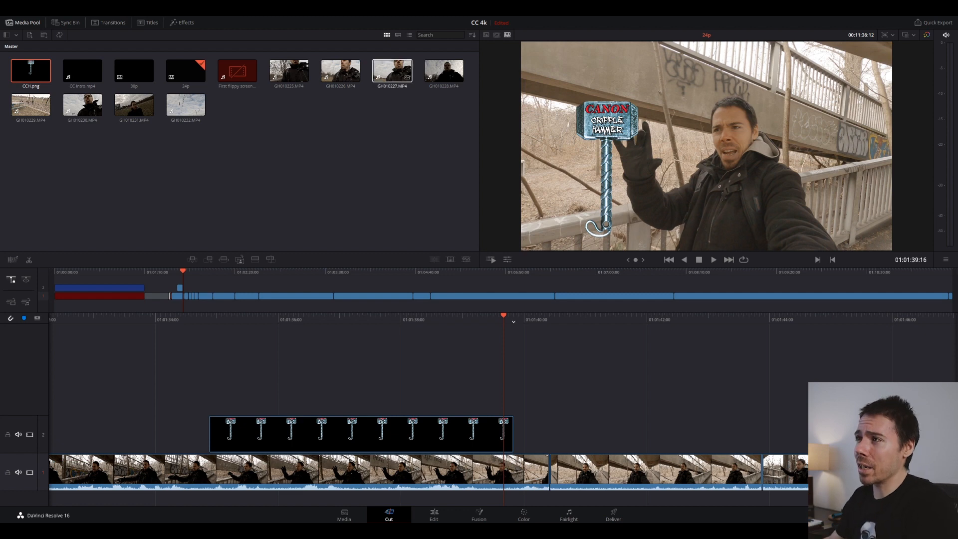
pyautogui.click(287, 69)
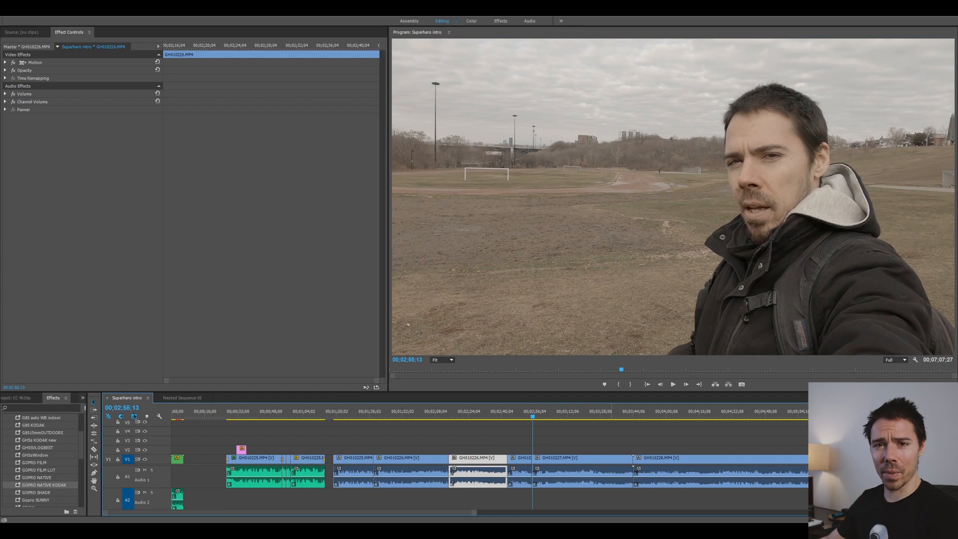
pyautogui.click(580, 458)
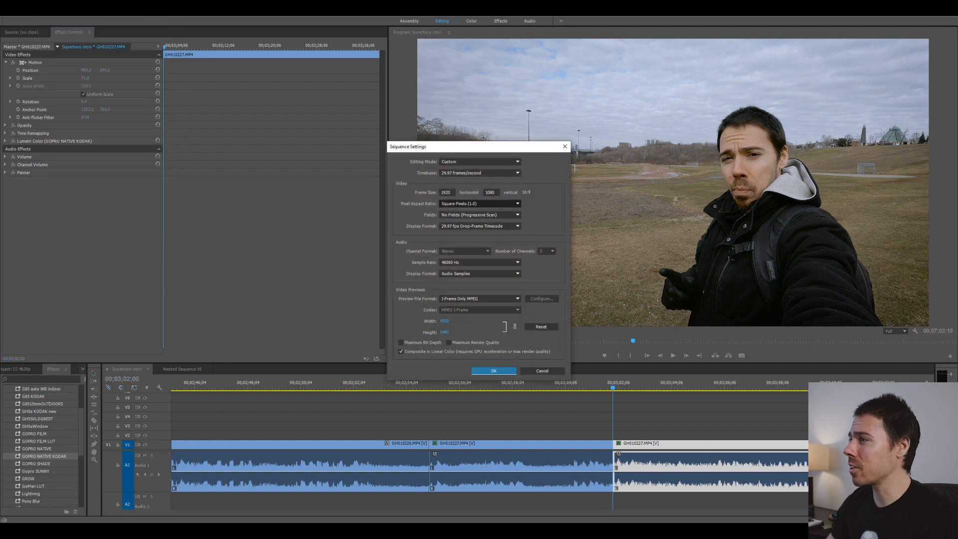
# - Choose 23.976 frames/second as the sequence timebase and confirm the Sequence Settings
pyautogui.click(480, 226)
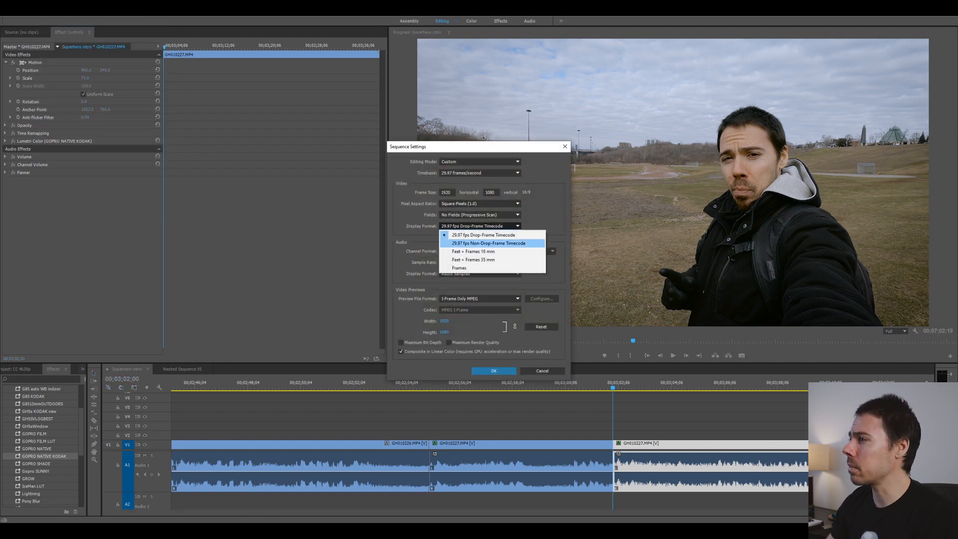
pyautogui.click(479, 173)
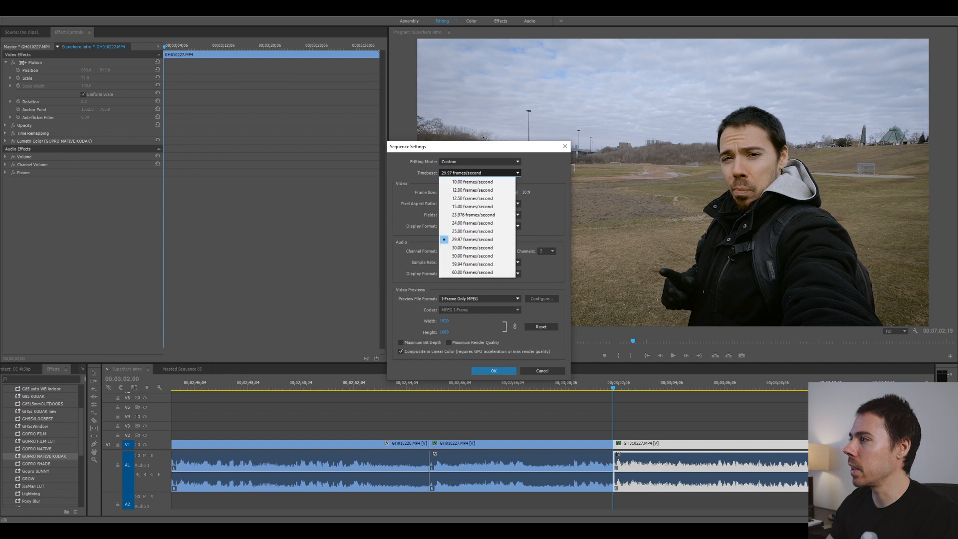
pyautogui.click(473, 214)
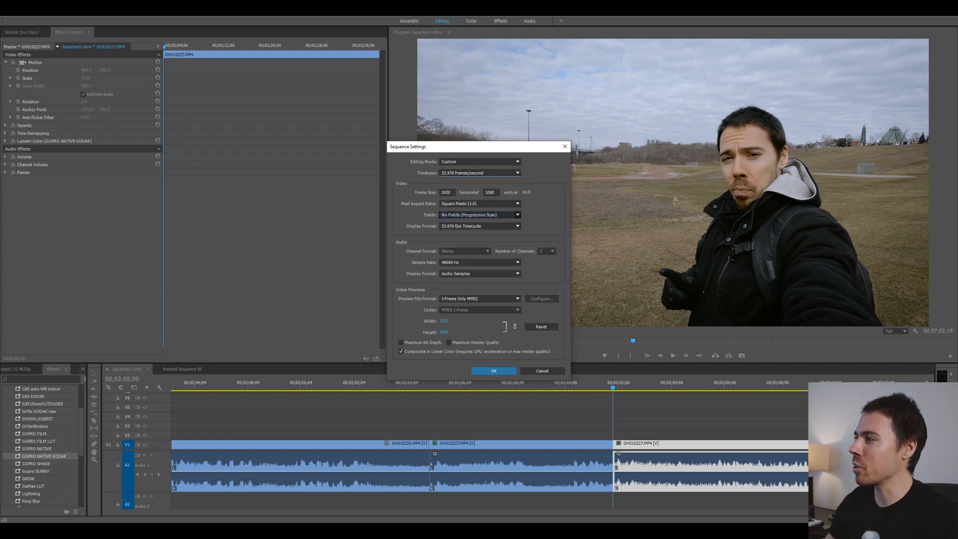
pyautogui.click(492, 371)
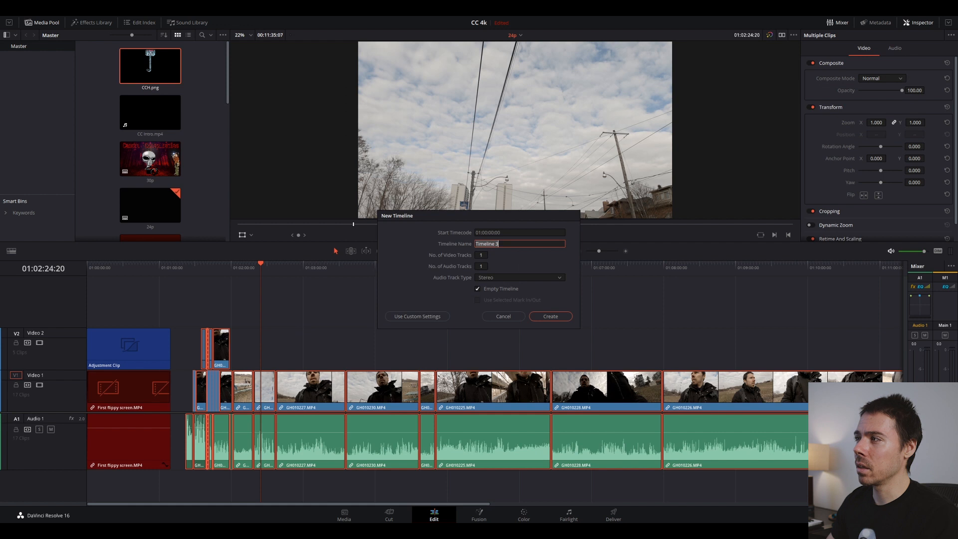
# - Use custom settings for Timeline 3 and pick a different Timeline Frame Rate under Format
pyautogui.click(416, 316)
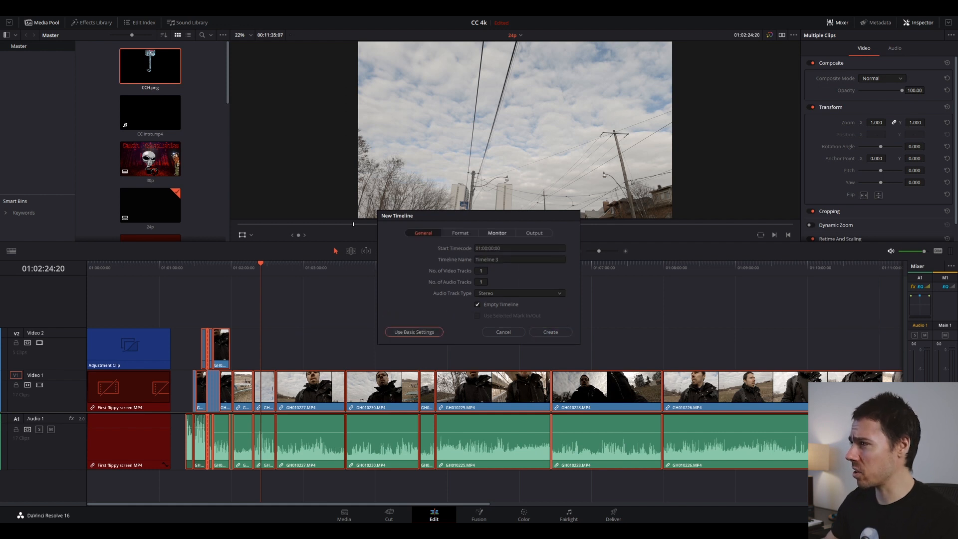
pyautogui.click(458, 233)
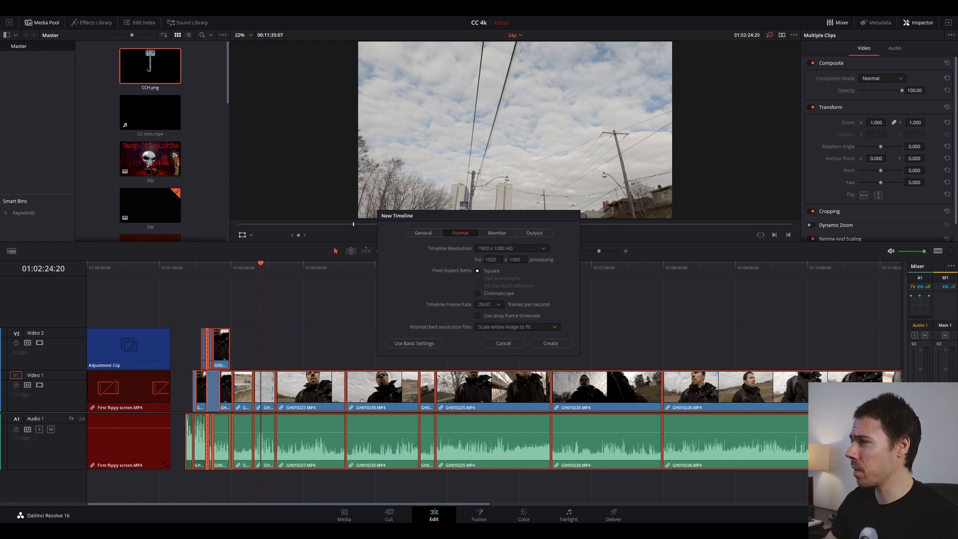
pyautogui.click(487, 304)
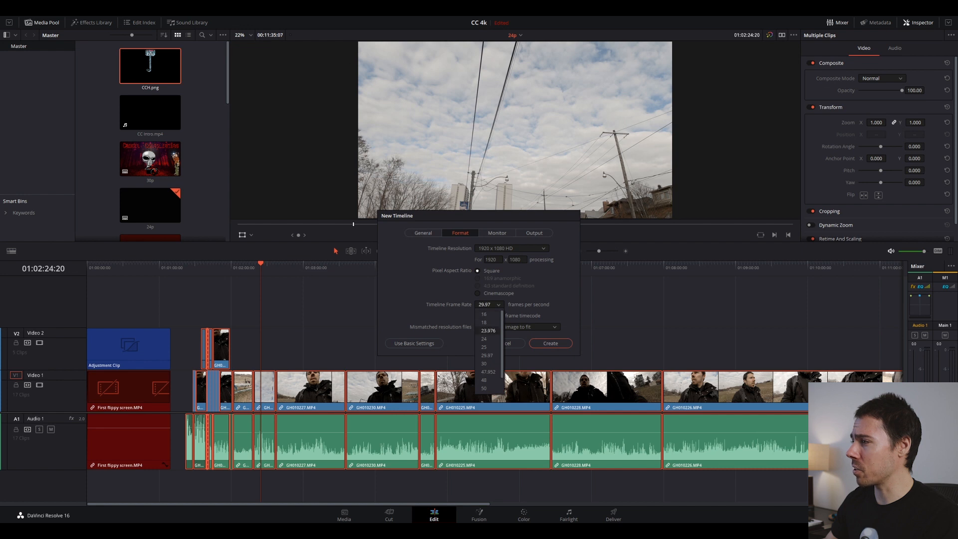
pyautogui.click(549, 342)
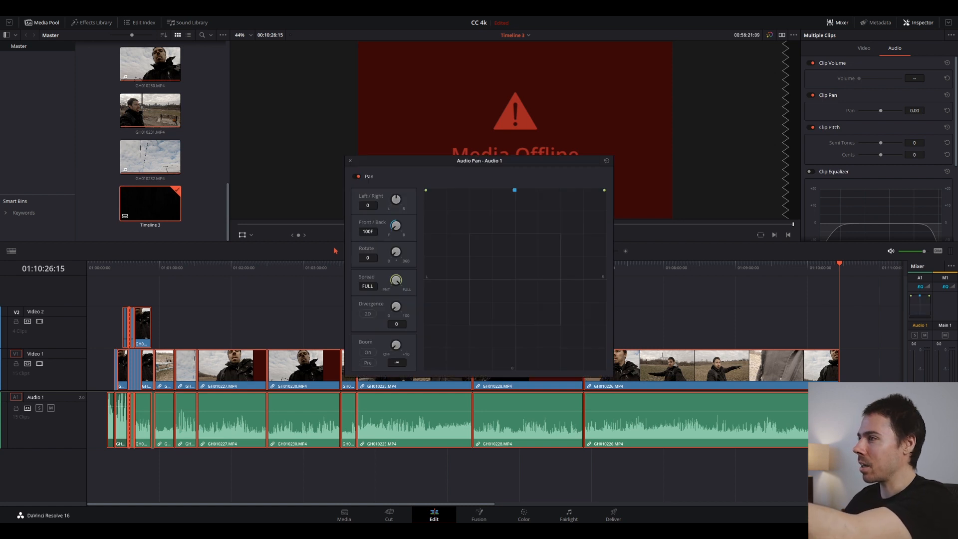
# - Dismiss Audio Pan, go to Fairlight and turn Audio 1's compressor threshold and ratio knobs
pyautogui.click(350, 159)
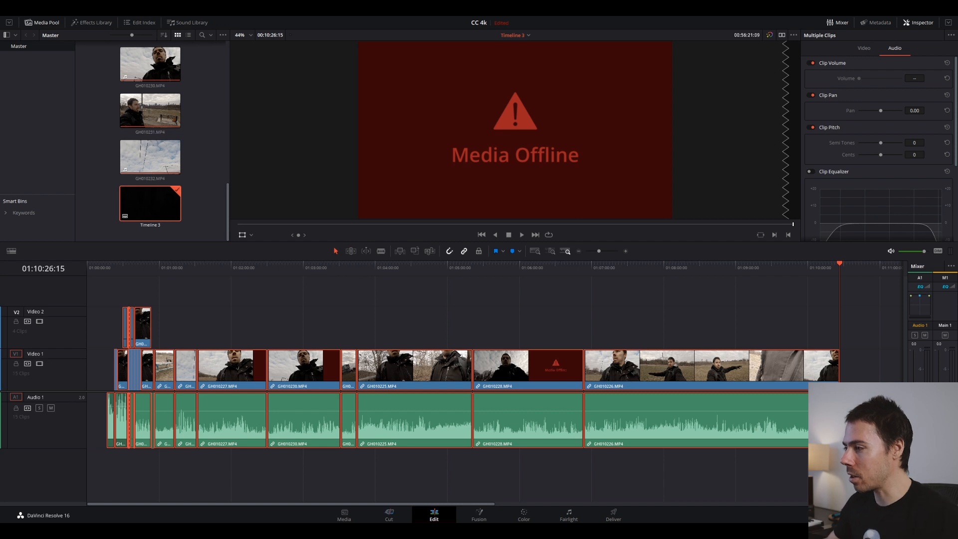
pyautogui.click(567, 515)
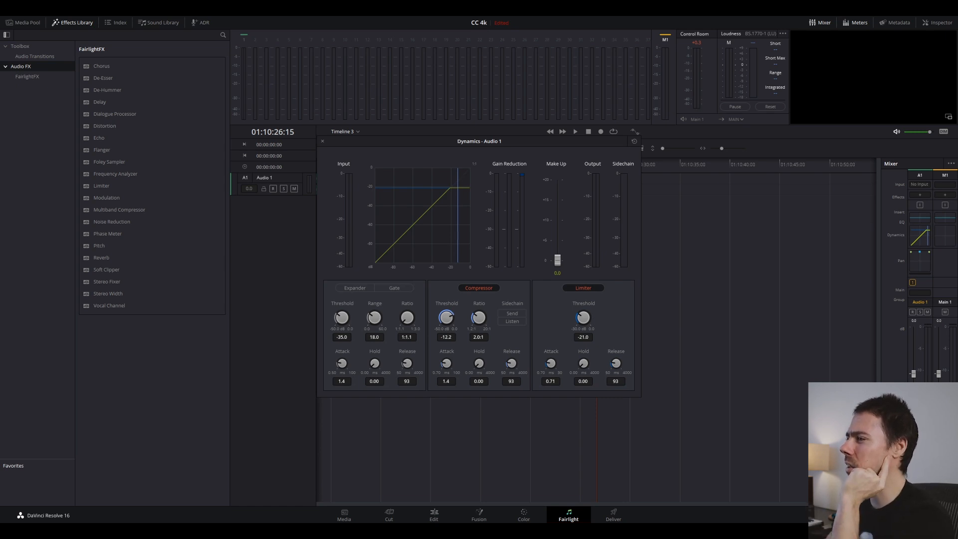
pyautogui.moveTo(479, 317); pyautogui.dragTo(479, 299)
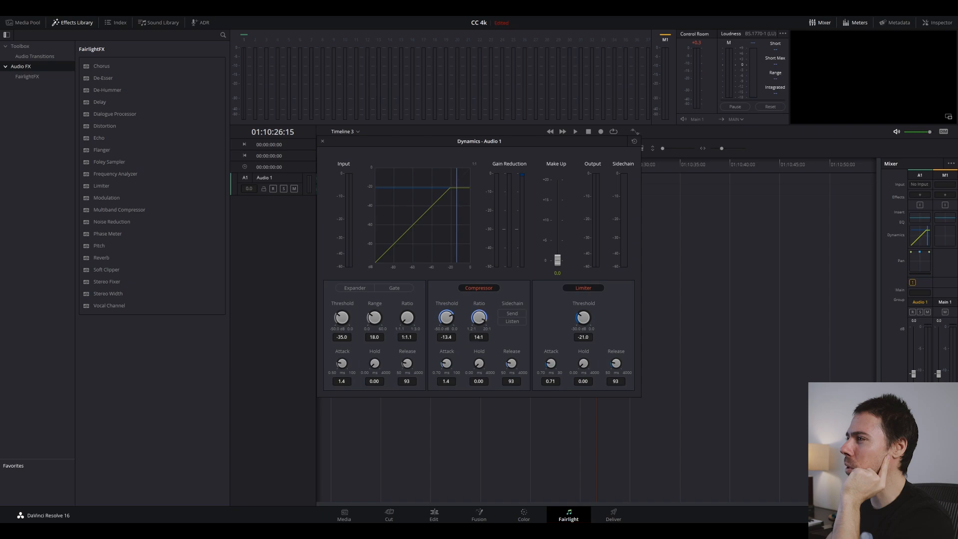
pyautogui.click(433, 514)
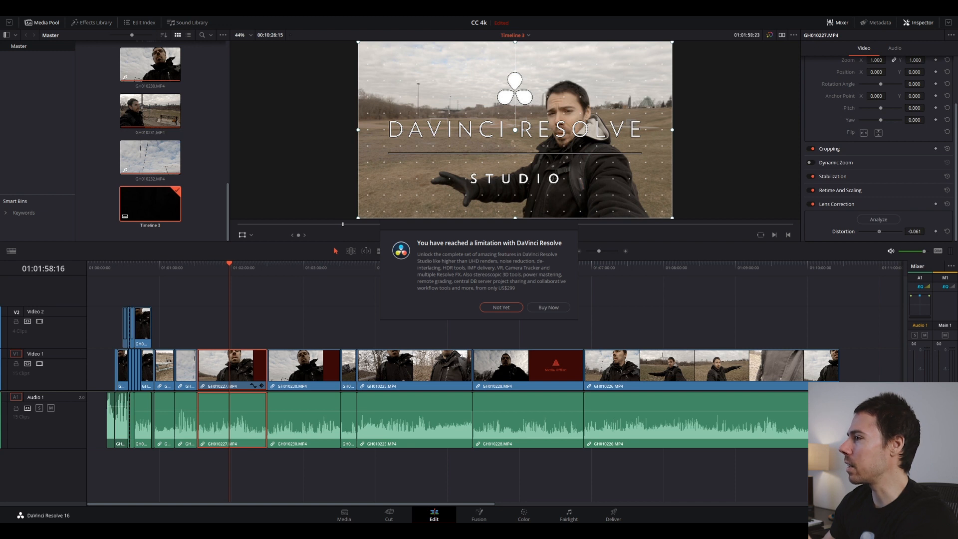
# - Answer Not Yet to the Studio limitation notice after analysing GH010227's lens distortion
pyautogui.click(500, 306)
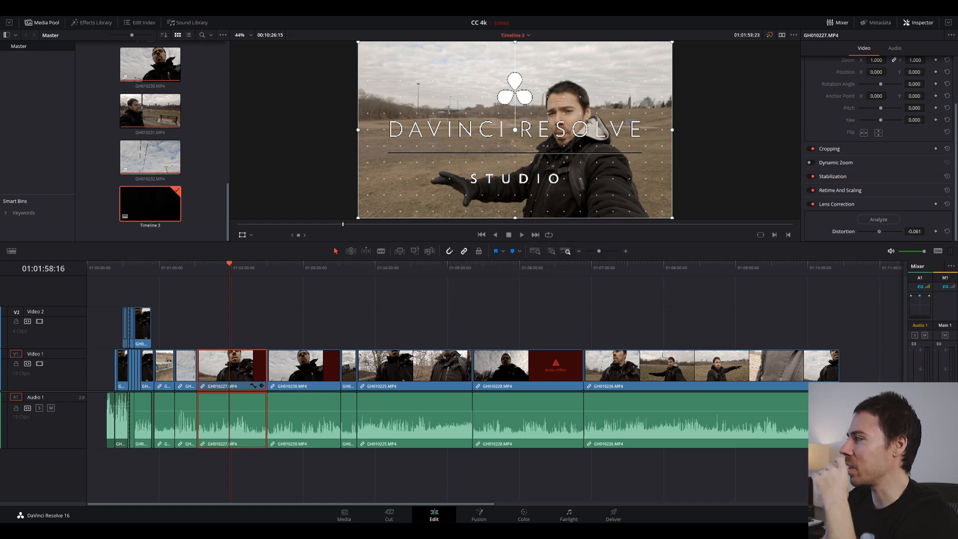